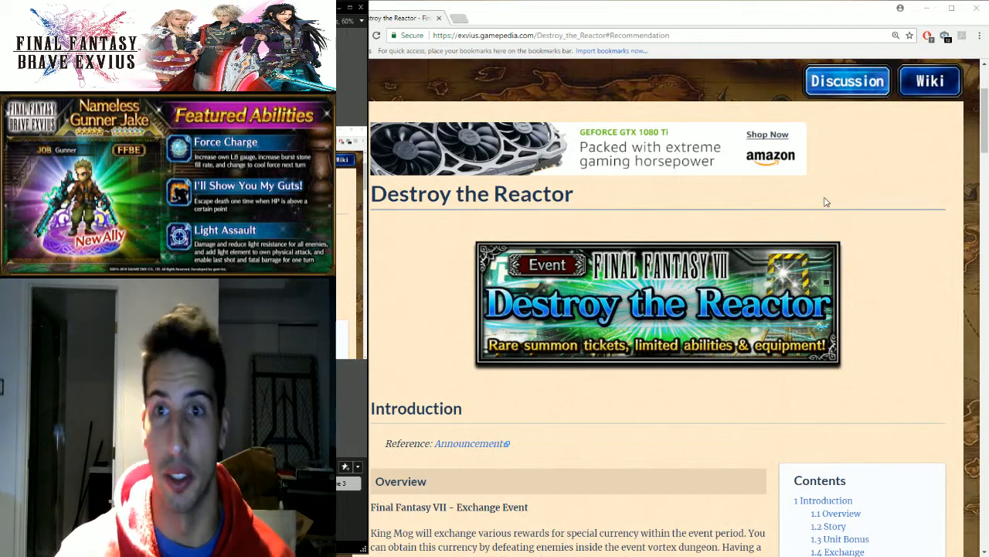
Step: Scroll down past the Unit Bonus table to the Exchange section's Beginner's Recommendation purchase list
scroll("down", 3)
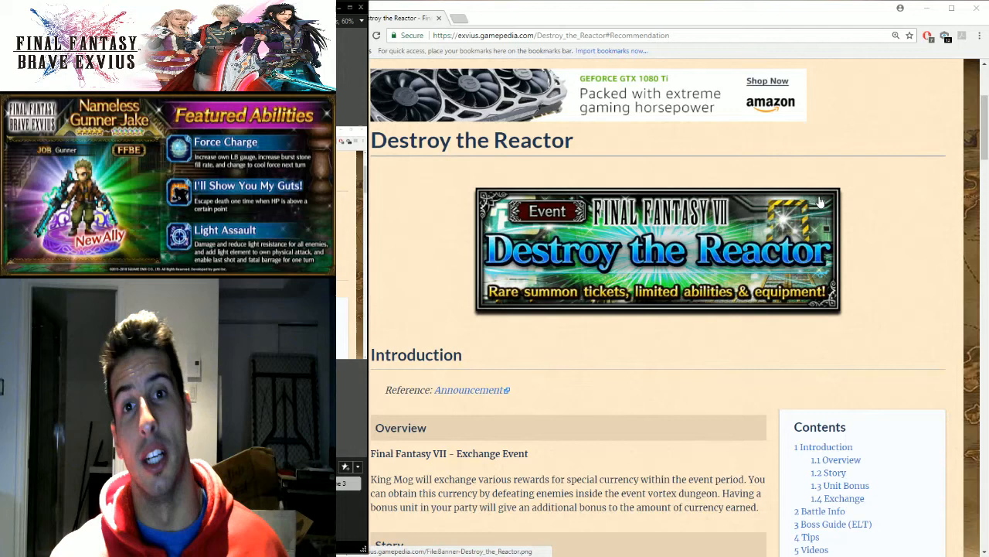
mouse_move(705, 226)
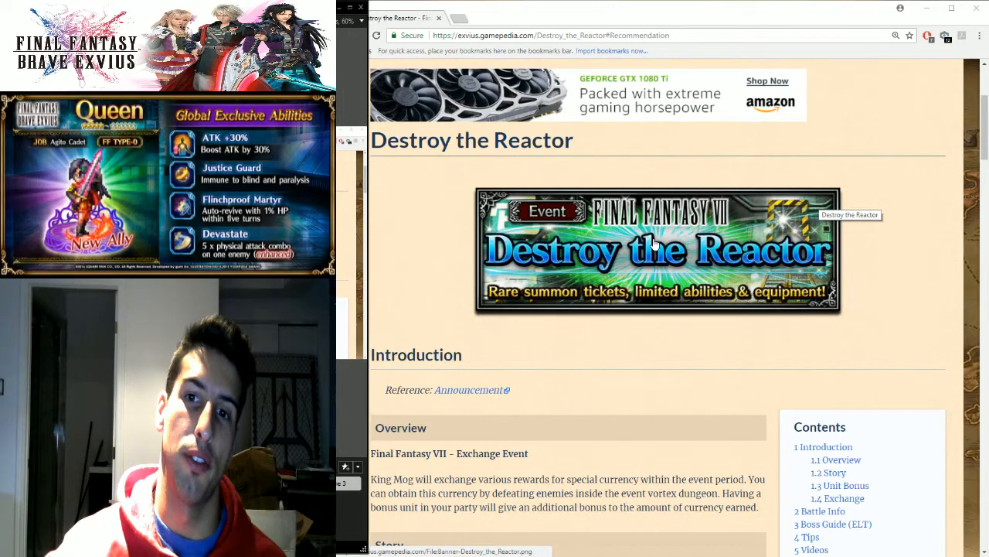
scroll("down", 3)
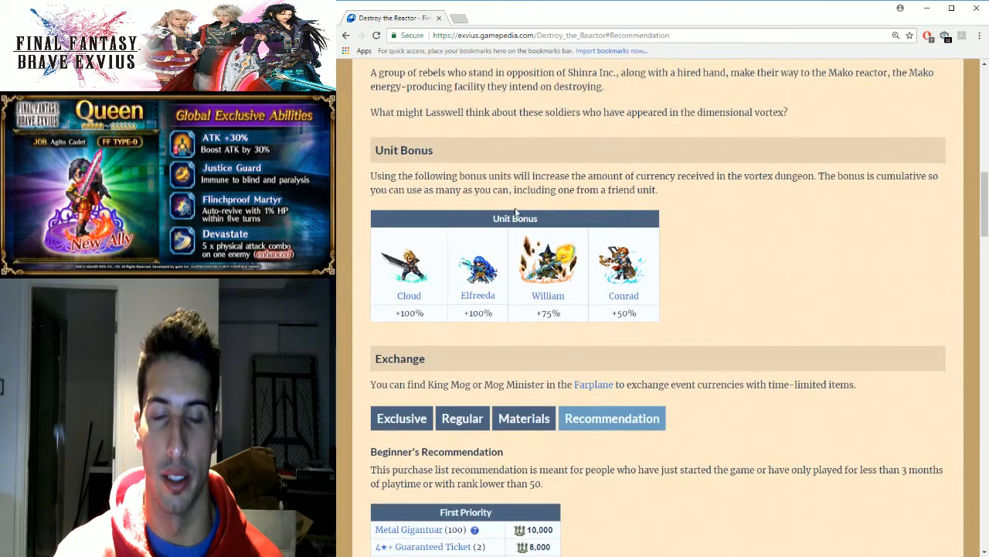
scroll("down", 3)
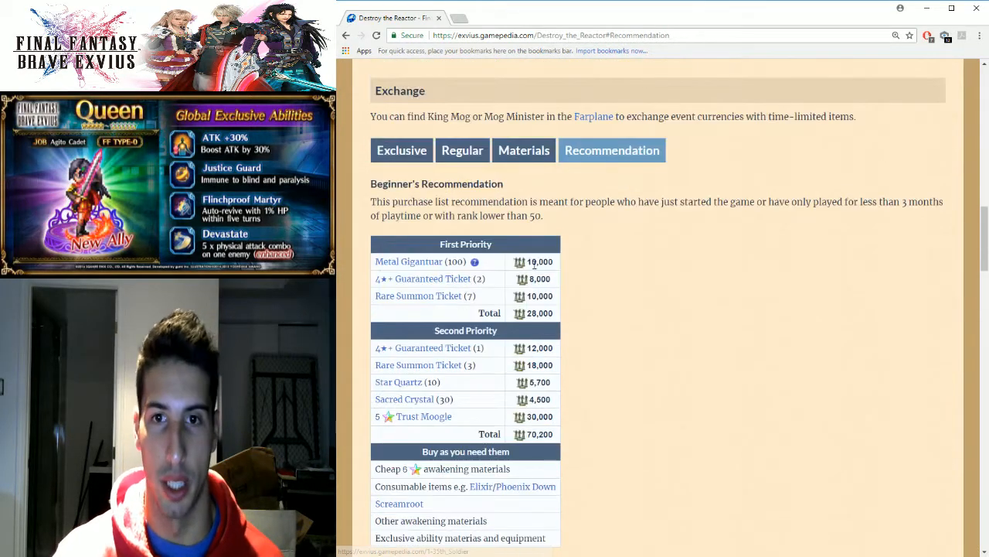
left_click(402, 149)
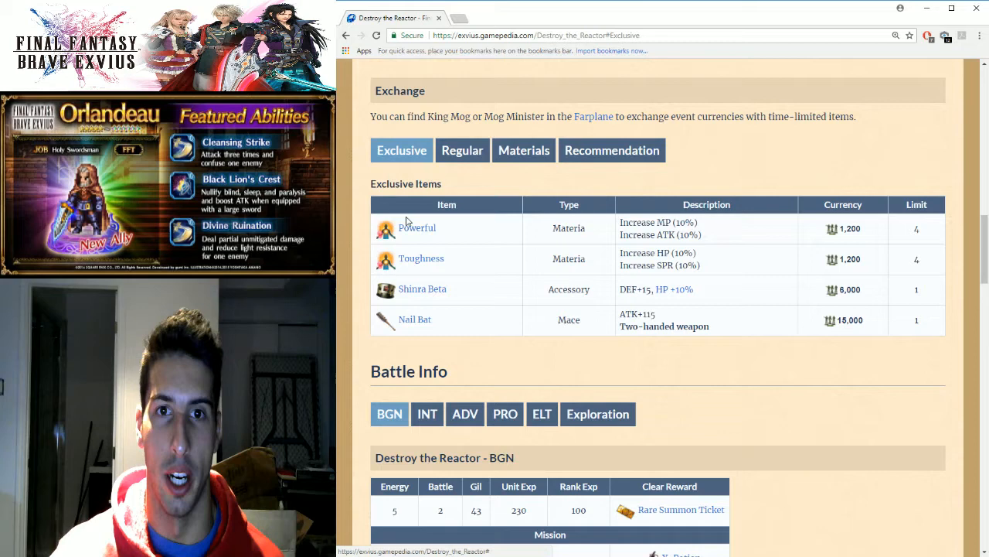
mouse_move(414, 319)
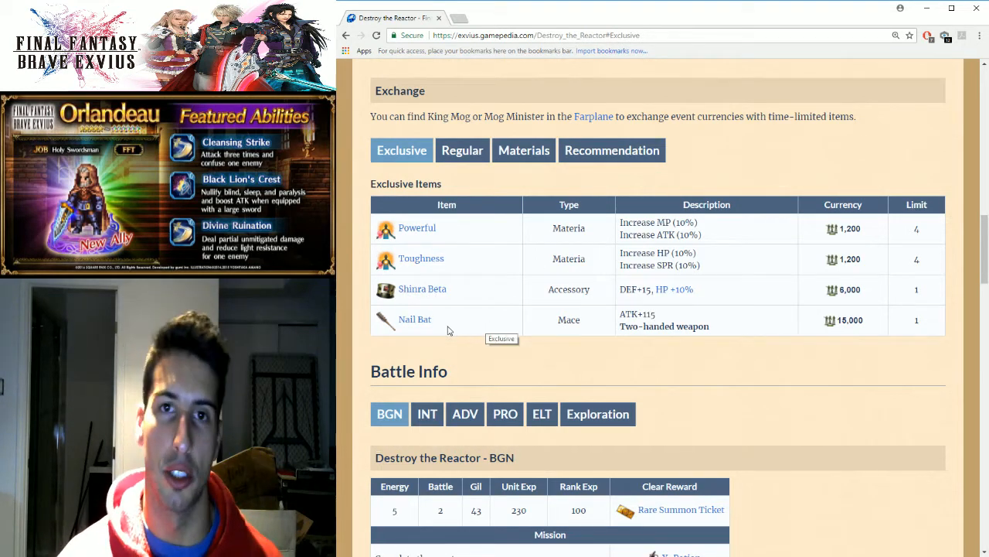
left_click(612, 150)
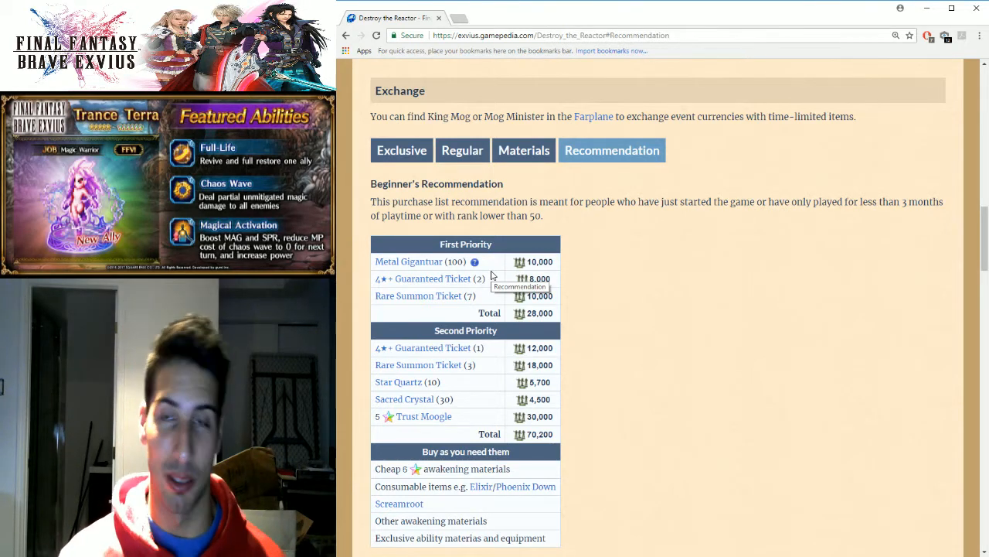
mouse_move(591, 275)
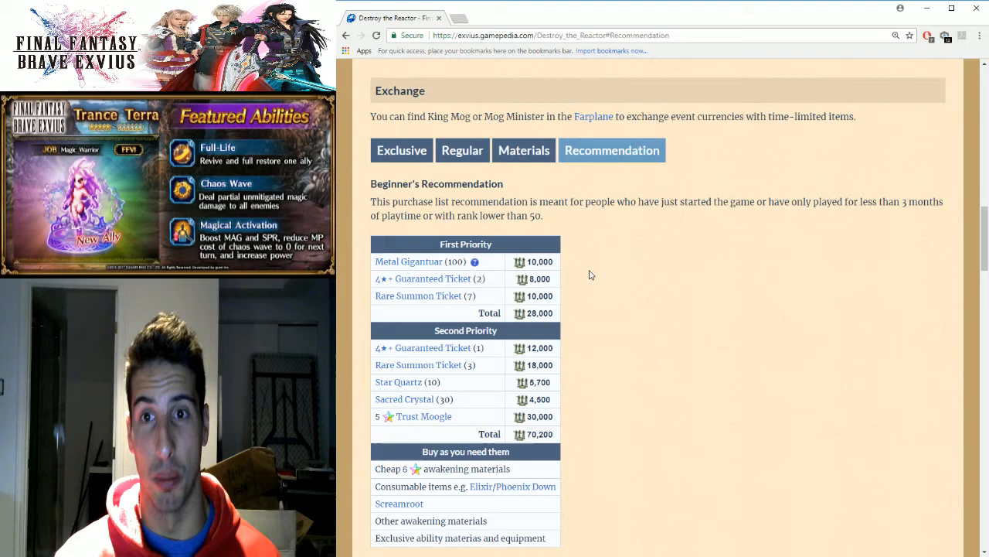
mouse_move(633, 281)
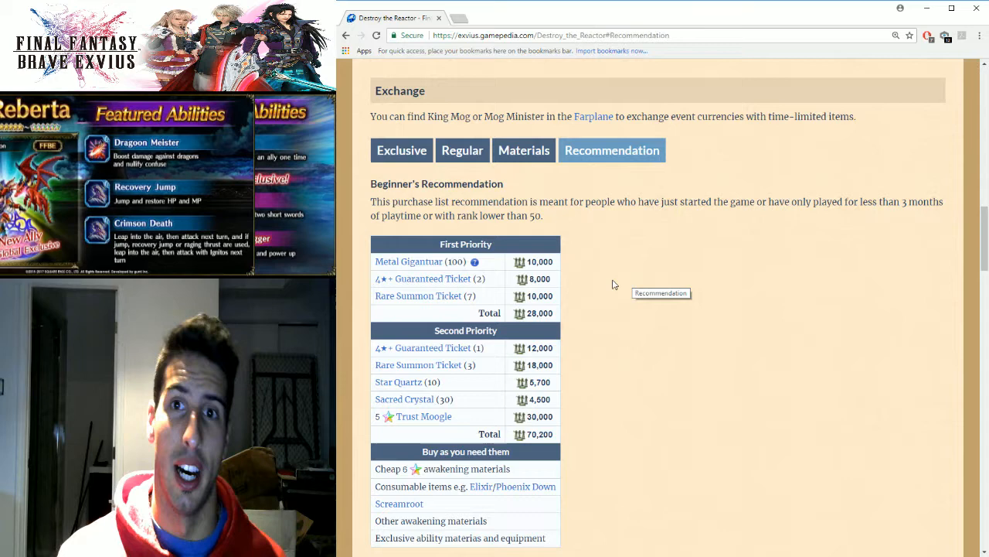
scroll("down", 3)
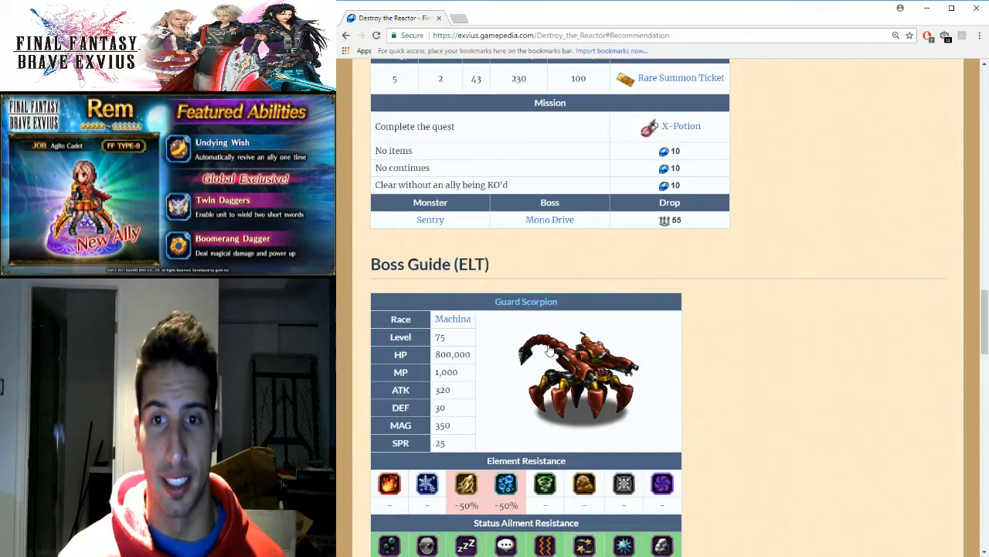
scroll("down", 3)
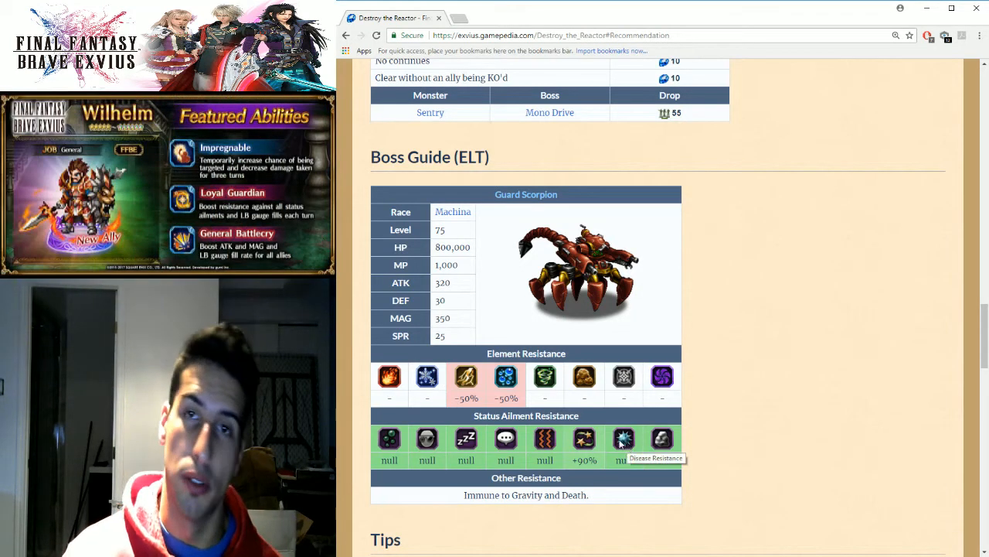
mouse_move(656, 408)
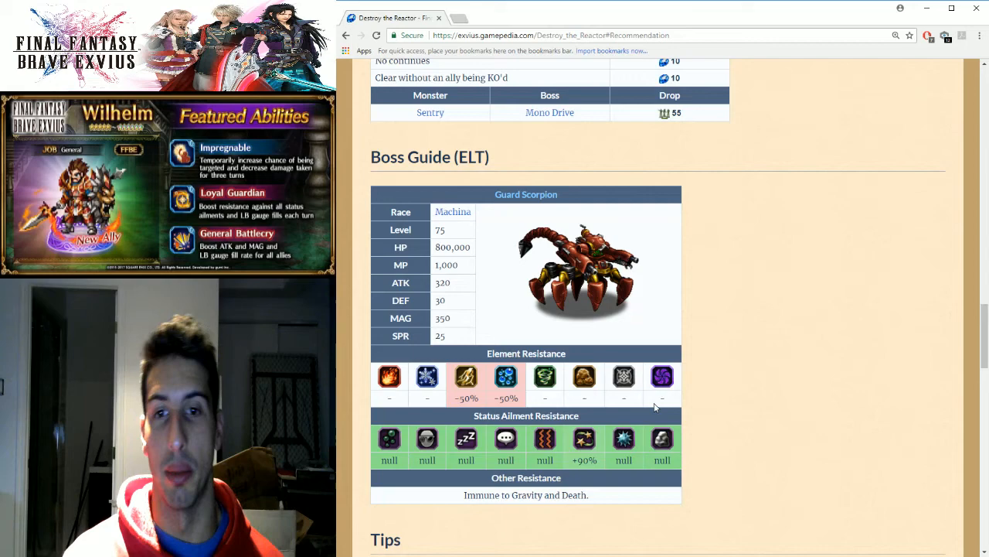
mouse_move(541, 253)
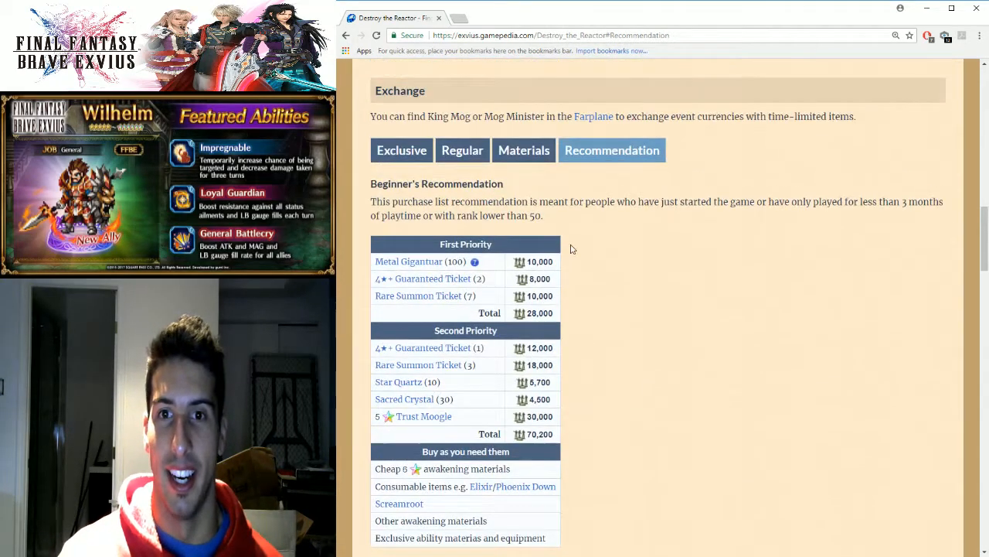
Step: Scroll back up to the Unit Bonus table listing Cloud, Elfreeda, William and Conrad
scroll("up", 3)
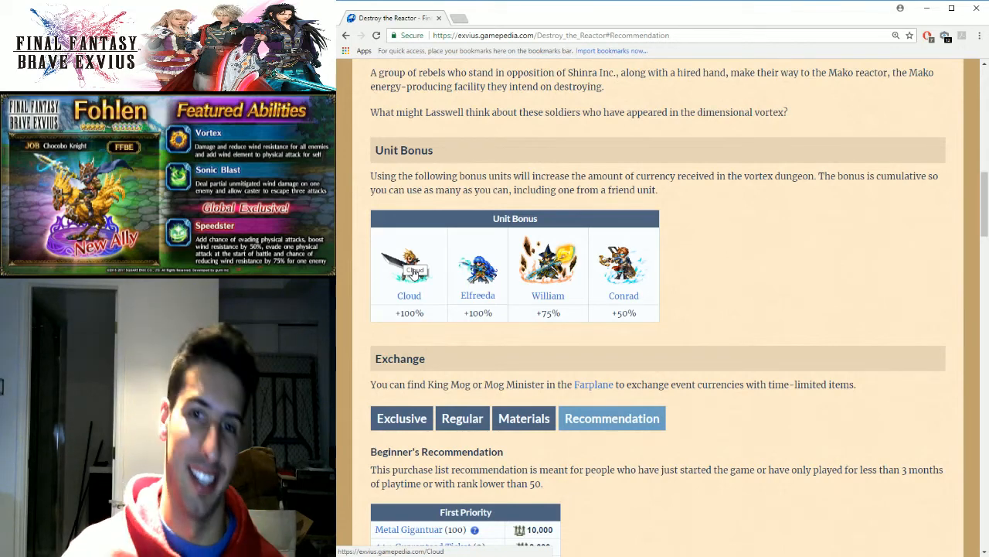
mouse_move(478, 265)
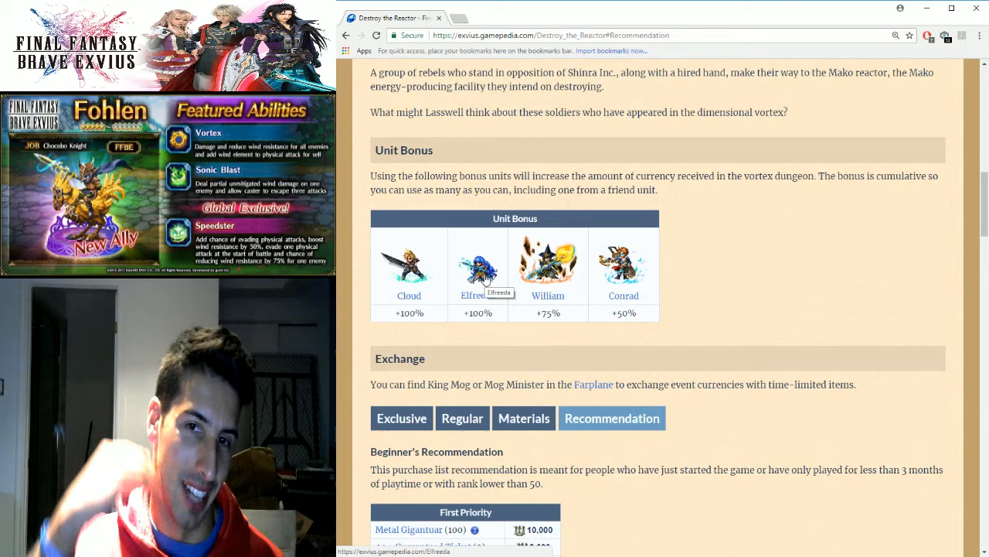